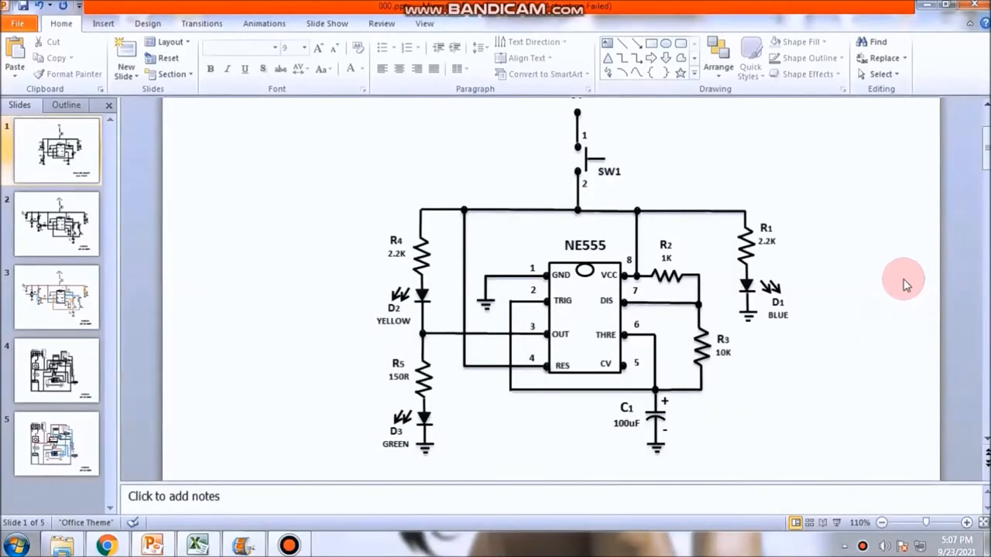
{"action": "mouse_move", "coordinate": [905, 303]}
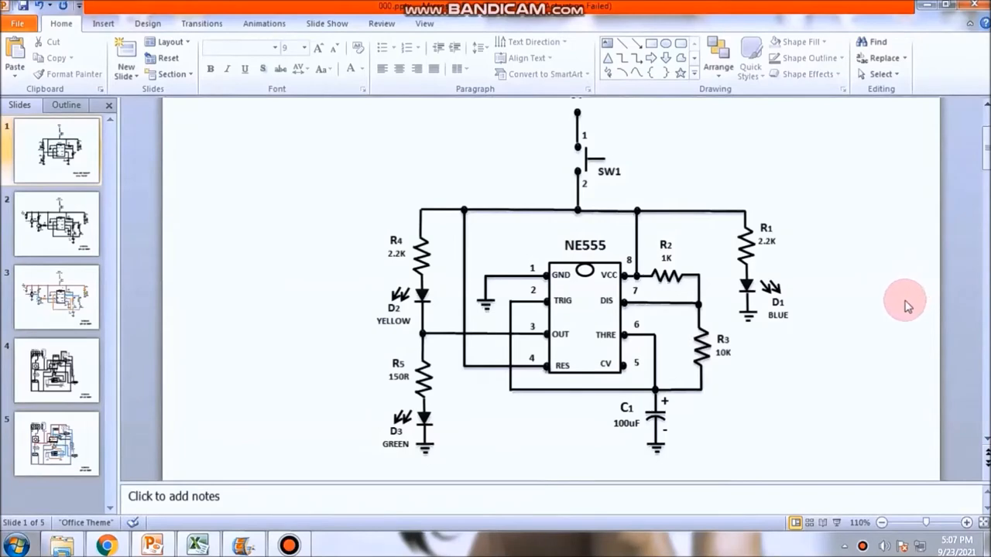
{"action": "mouse_move", "coordinate": [607, 255]}
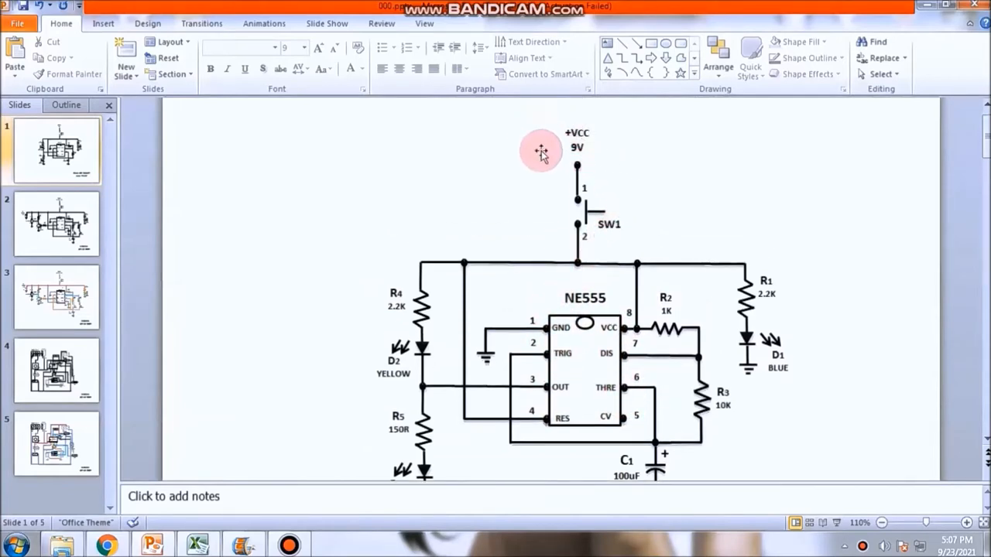
- Nudge the slide view so the +VCC 9V label above switch SW1 shows
{"action": "left_click_drag", "start_coordinate": [540, 149], "coordinate": [576, 183]}
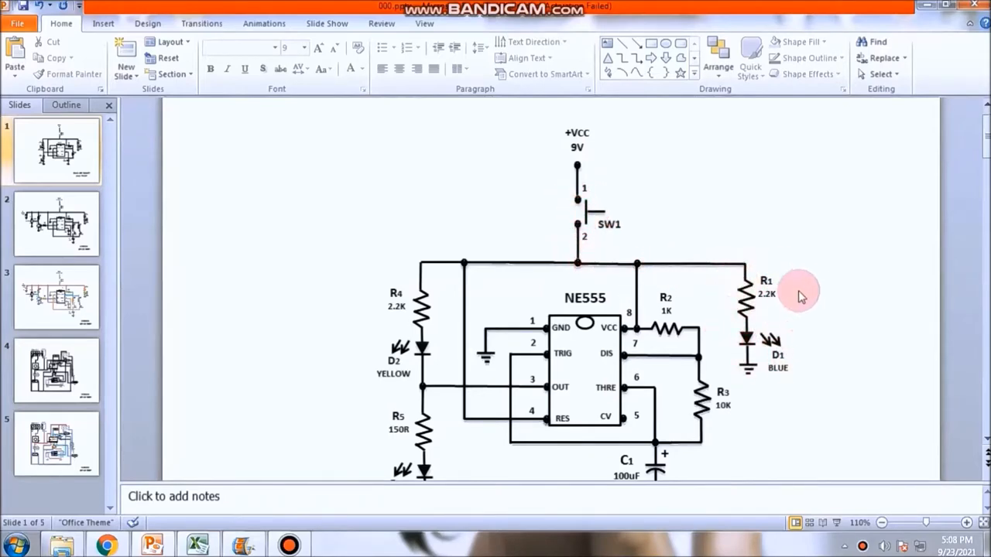
{"action": "mouse_move", "coordinate": [777, 341]}
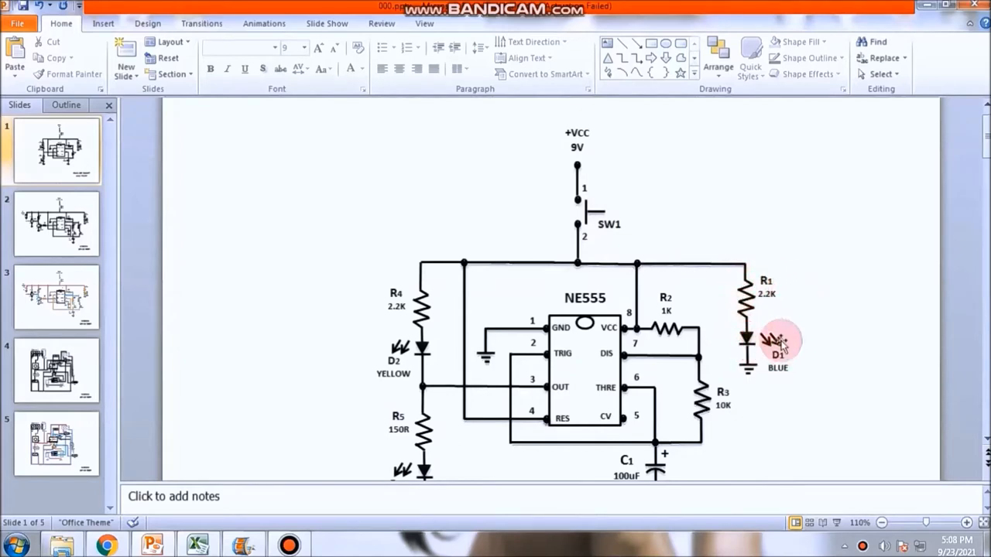
{"action": "mouse_move", "coordinate": [767, 291]}
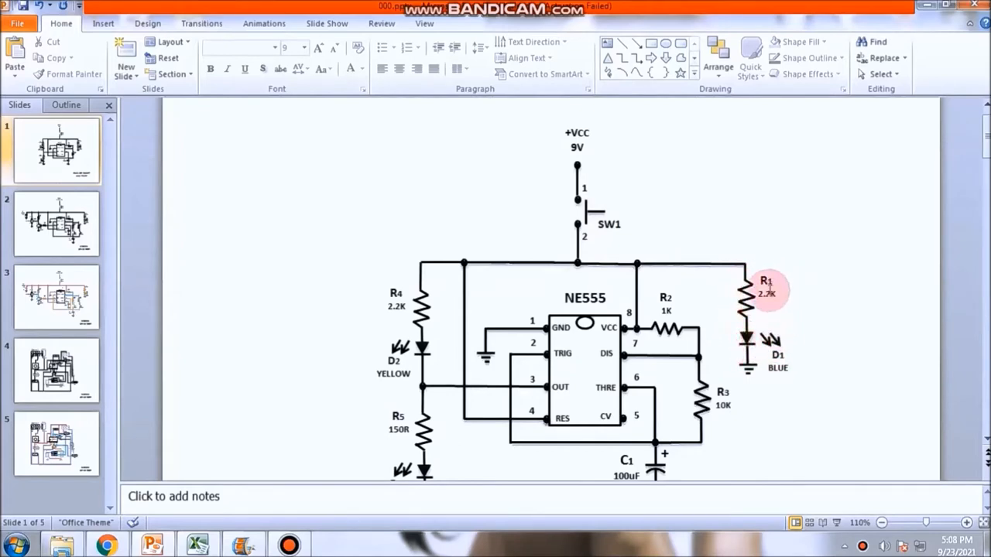
{"action": "mouse_move", "coordinate": [797, 384]}
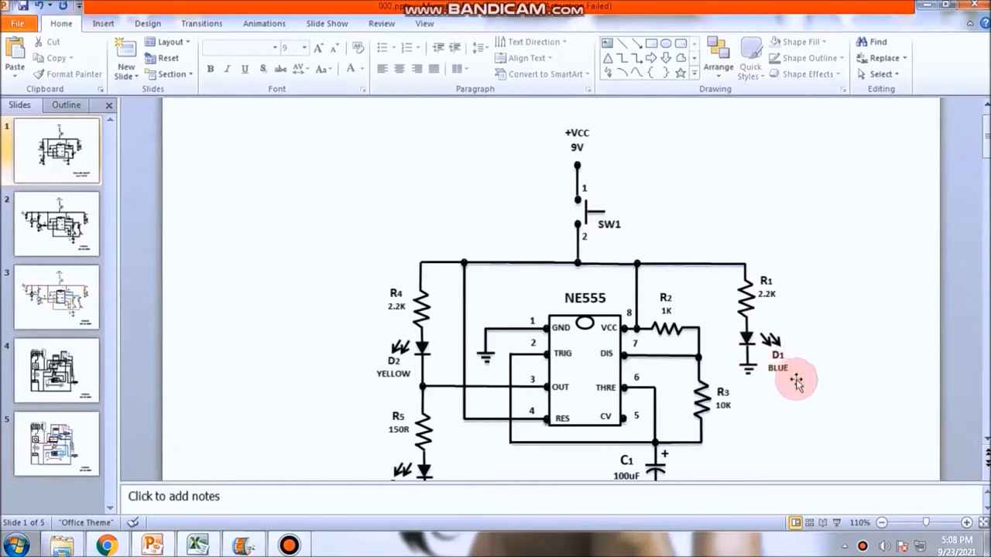
{"action": "mouse_move", "coordinate": [790, 356]}
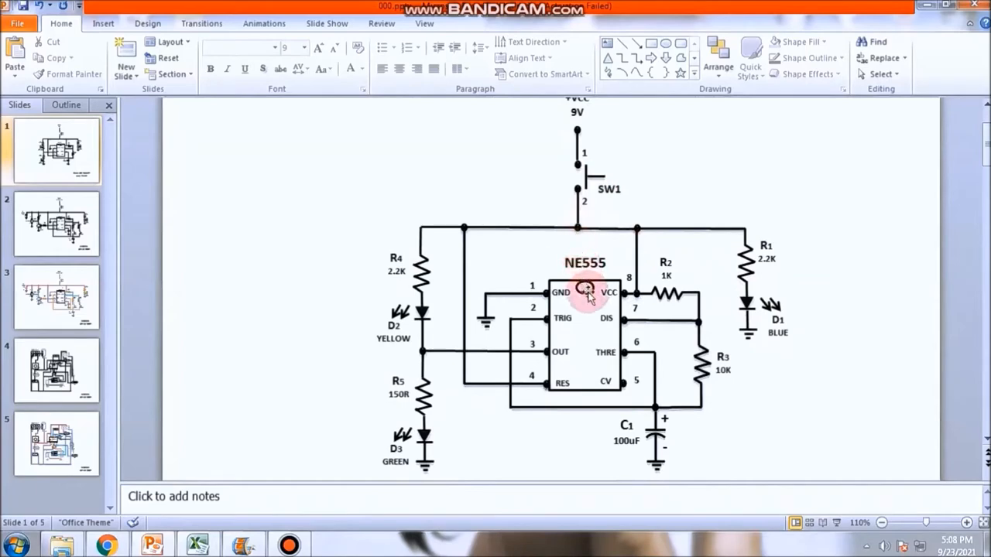
{"action": "mouse_move", "coordinate": [616, 254]}
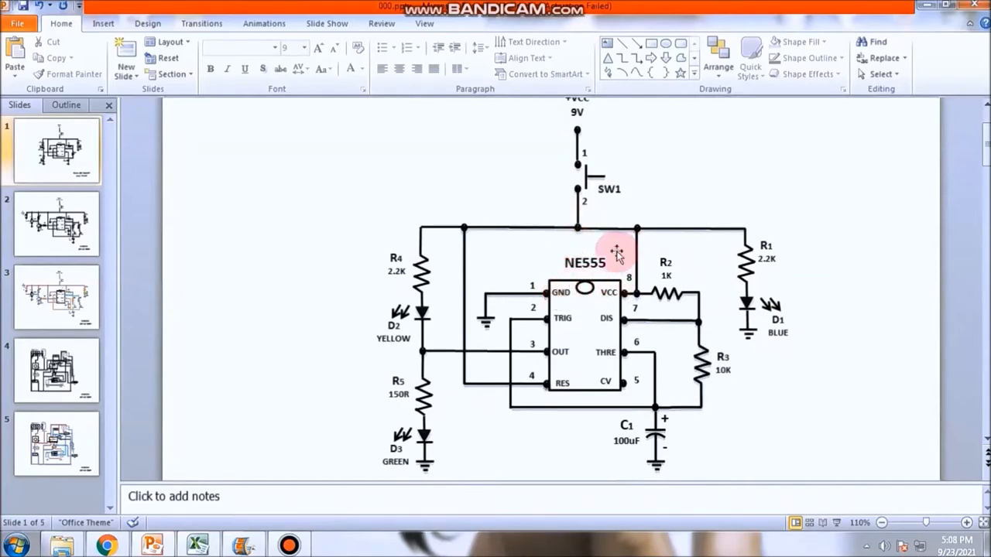
{"action": "mouse_move", "coordinate": [611, 297]}
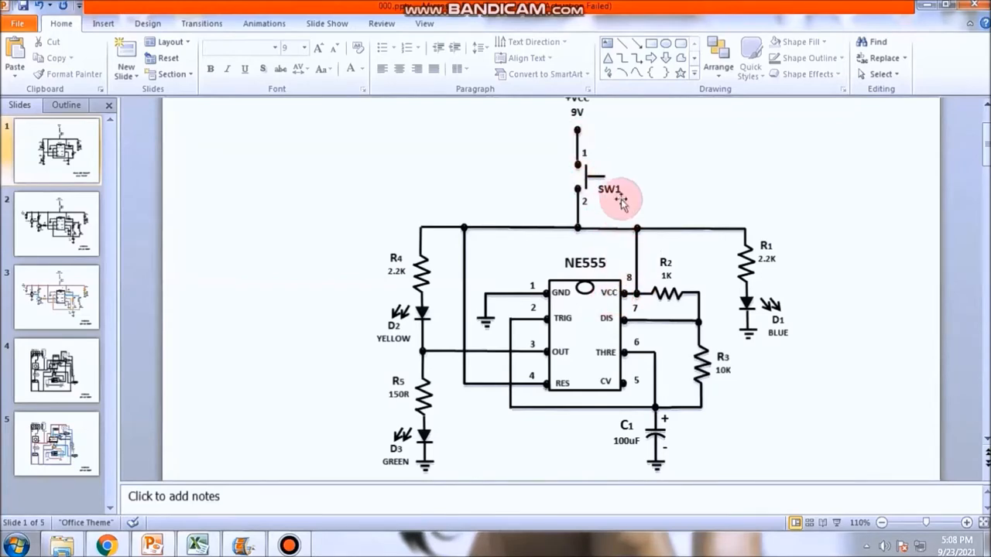
{"action": "mouse_move", "coordinate": [486, 295]}
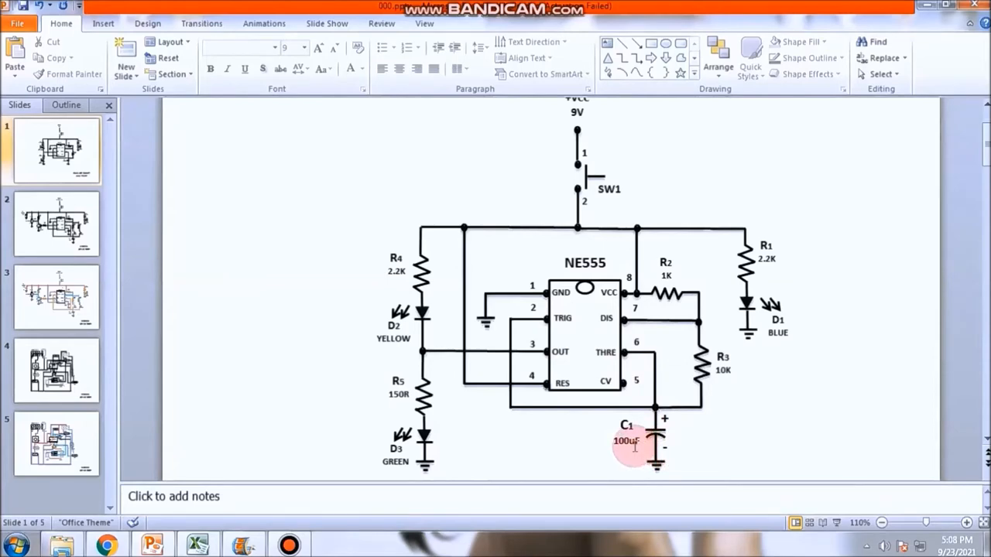
{"action": "mouse_move", "coordinate": [549, 353]}
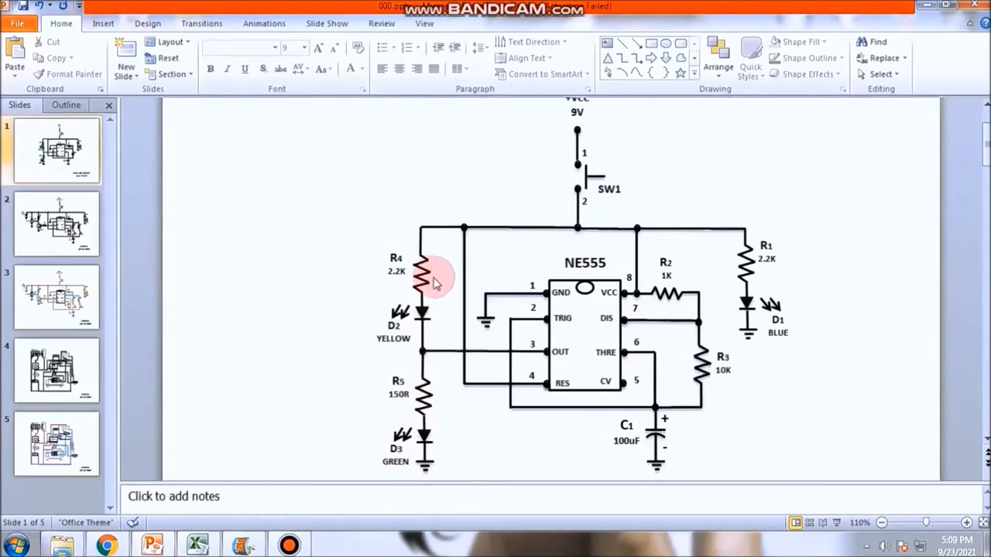
{"action": "mouse_move", "coordinate": [434, 300]}
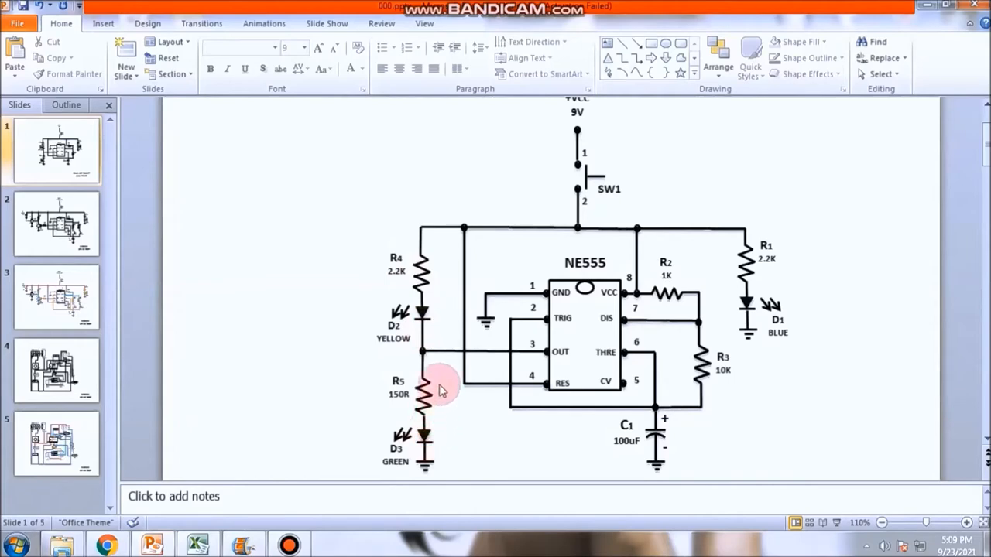
{"action": "mouse_move", "coordinate": [421, 253]}
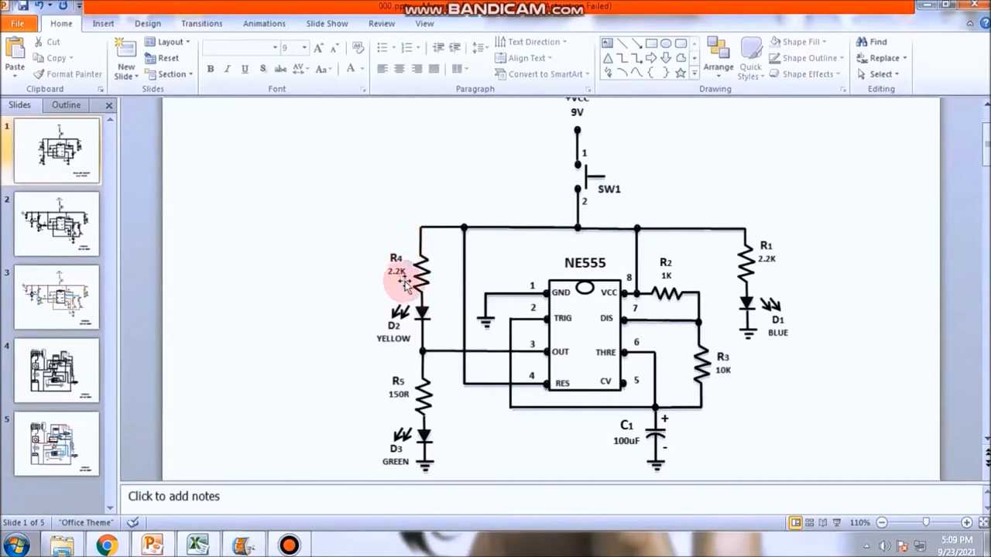
{"action": "mouse_move", "coordinate": [390, 433]}
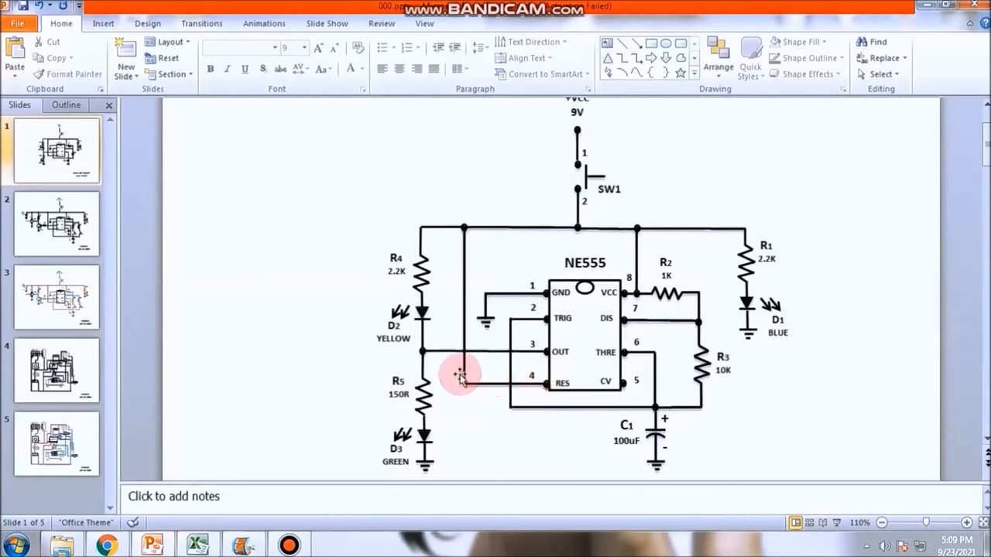
{"action": "mouse_move", "coordinate": [530, 226]}
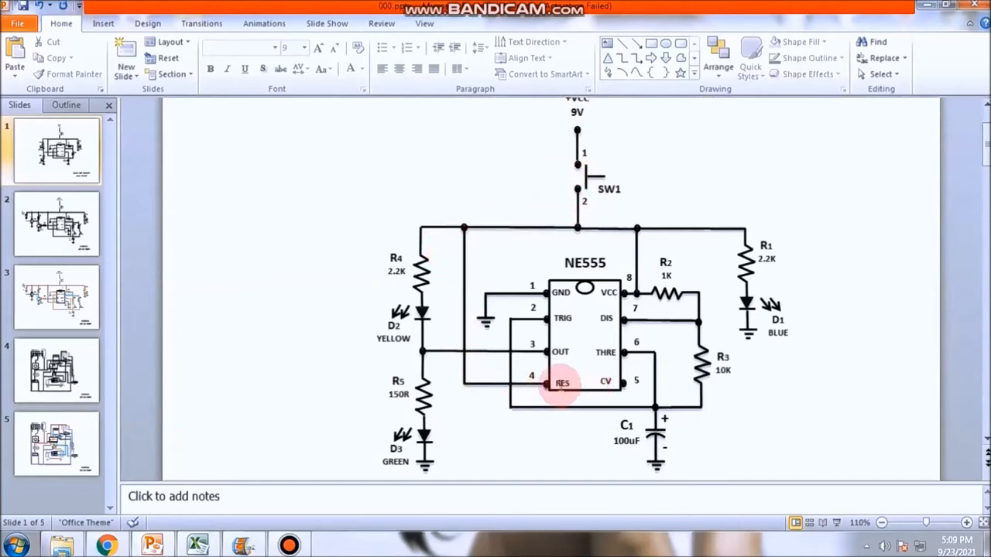
{"action": "mouse_move", "coordinate": [642, 387]}
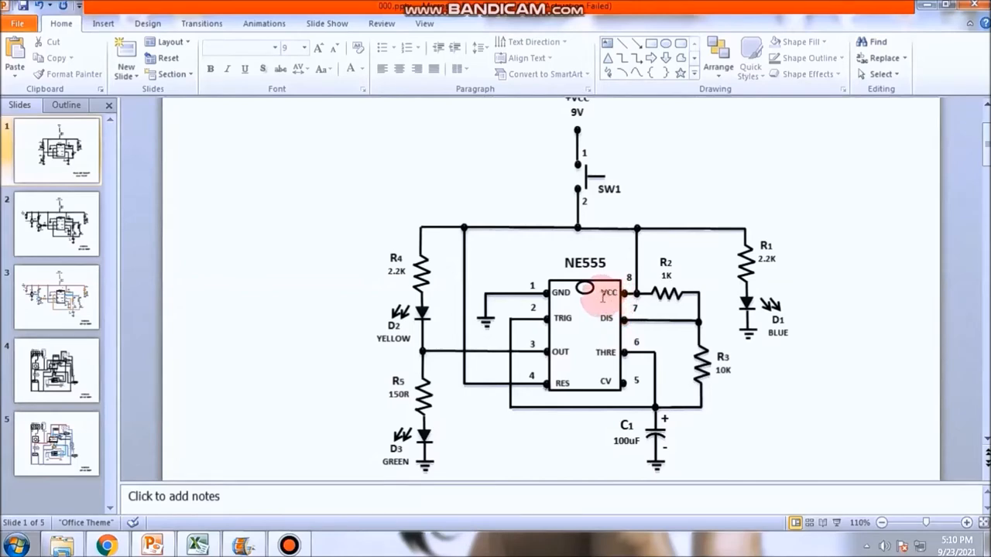
{"action": "mouse_move", "coordinate": [823, 433]}
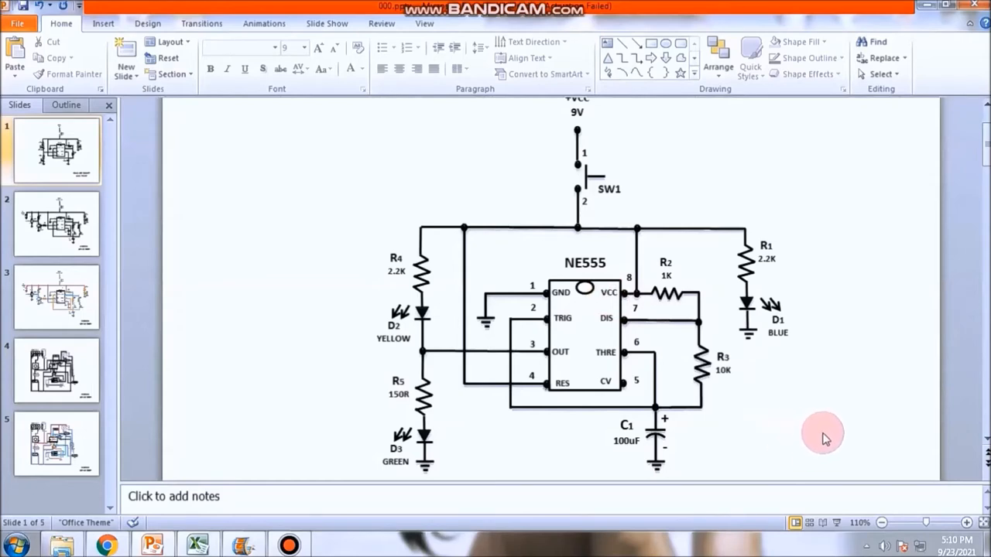
{"action": "mouse_move", "coordinate": [740, 178]}
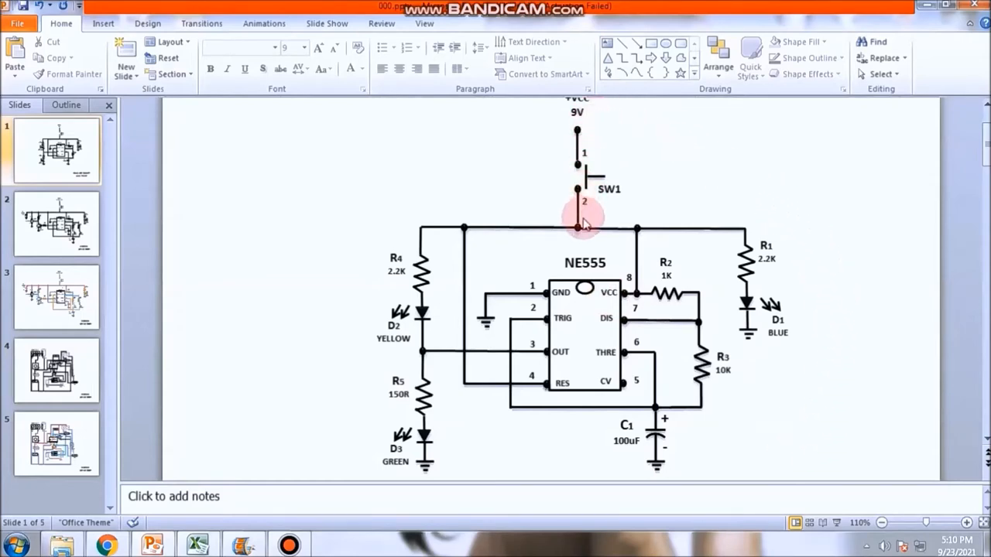
{"action": "mouse_move", "coordinate": [746, 255]}
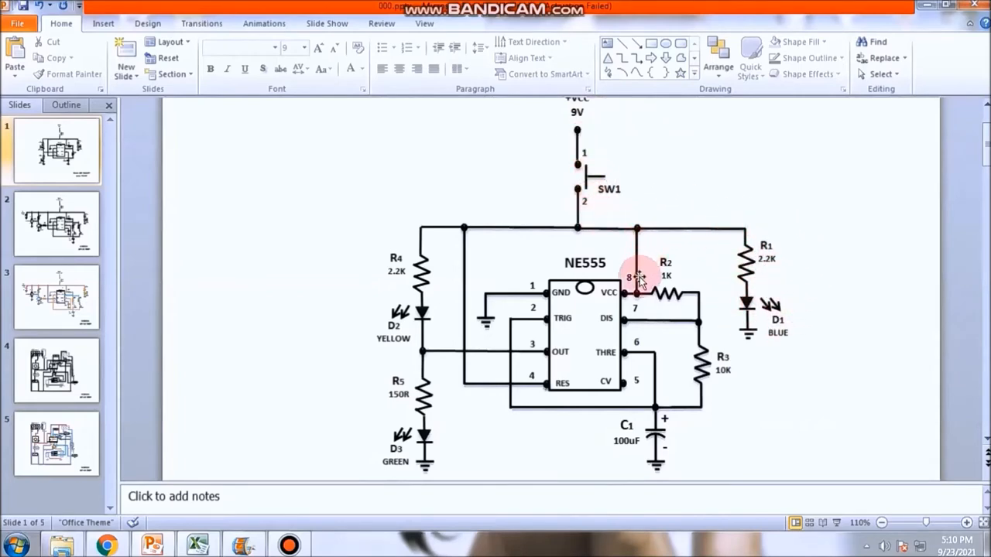
{"action": "mouse_move", "coordinate": [626, 246]}
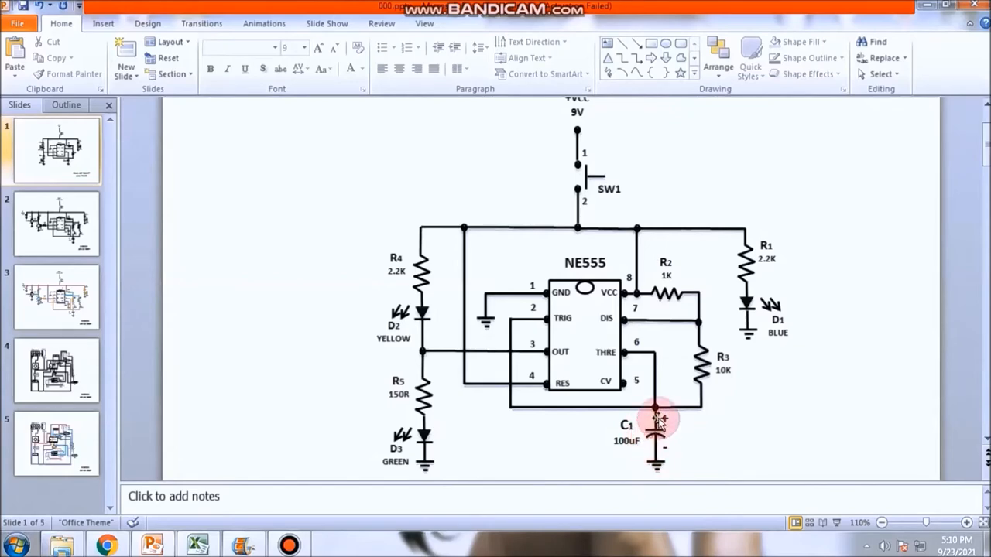
{"action": "mouse_move", "coordinate": [612, 350]}
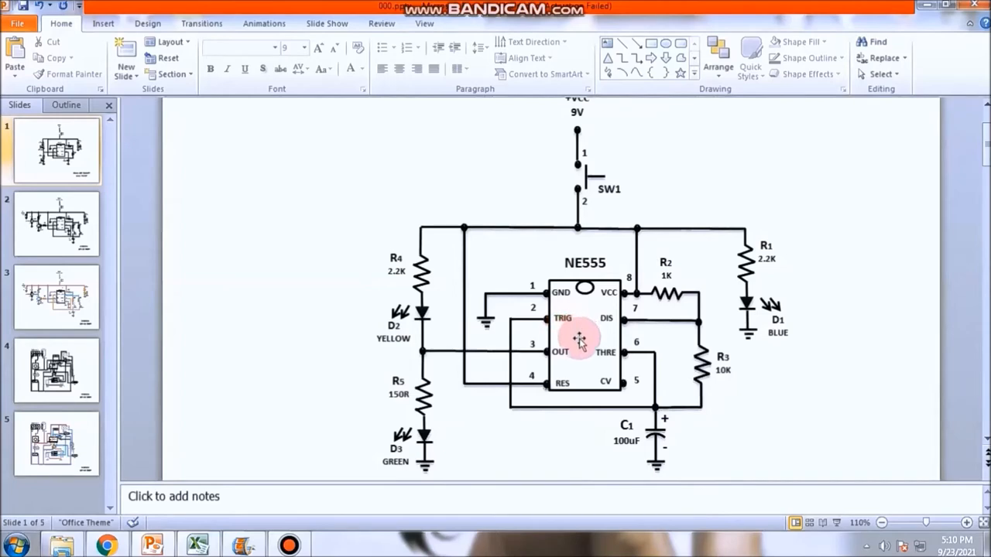
{"action": "mouse_move", "coordinate": [472, 356]}
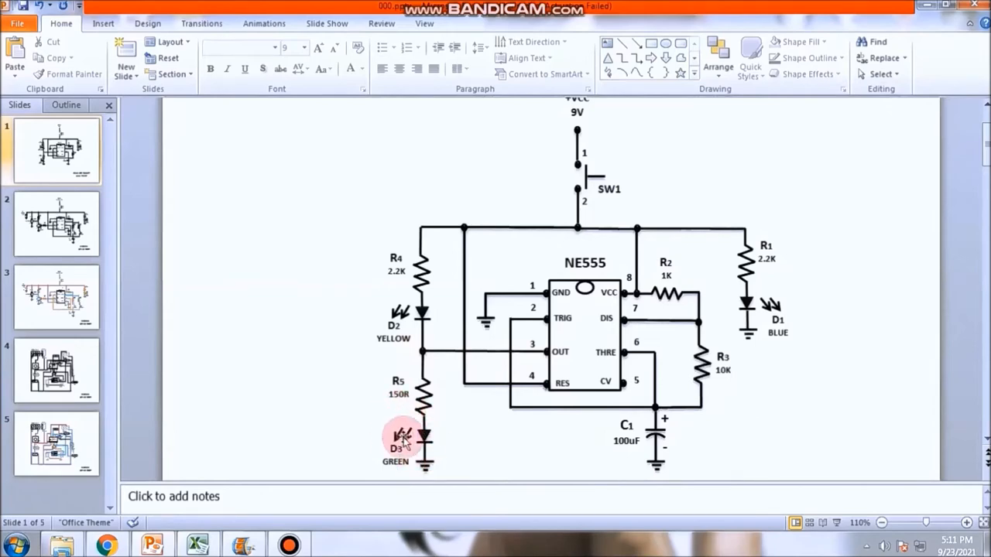
{"action": "mouse_move", "coordinate": [673, 427]}
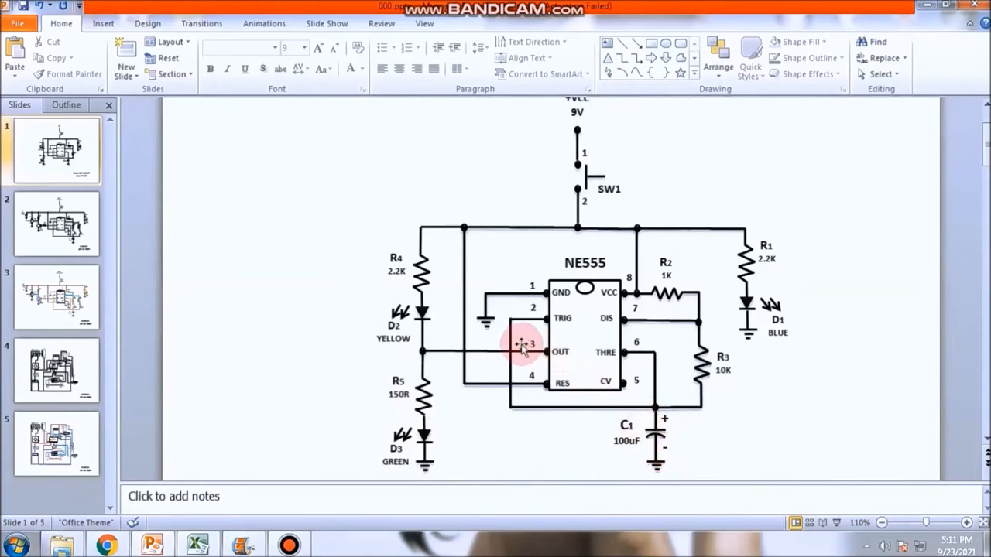
{"action": "mouse_move", "coordinate": [456, 405]}
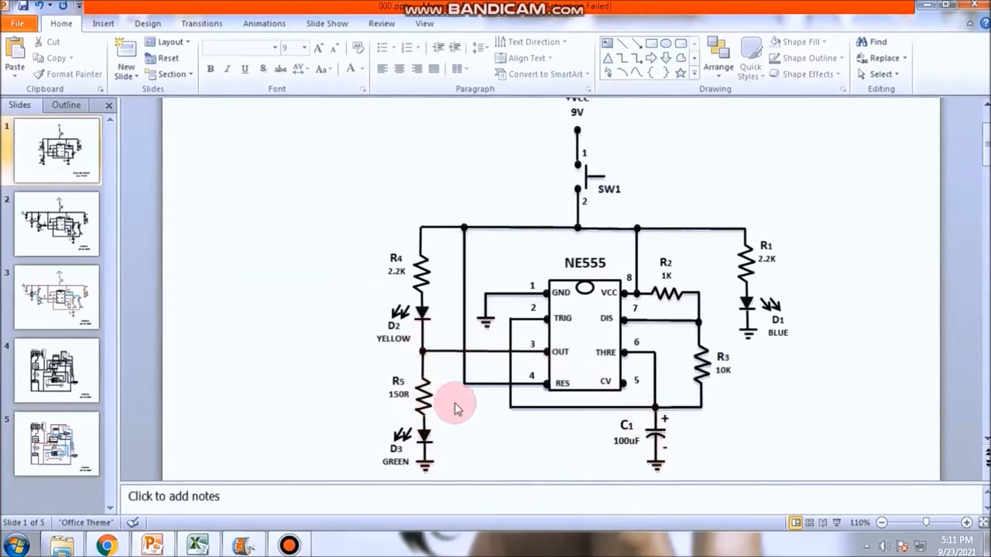
{"action": "mouse_move", "coordinate": [517, 316]}
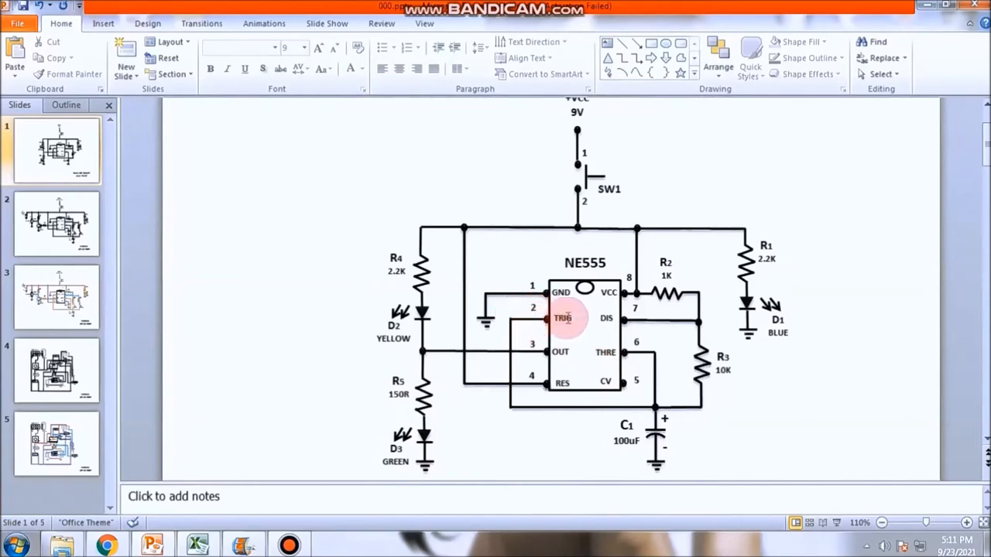
{"action": "mouse_move", "coordinate": [424, 359]}
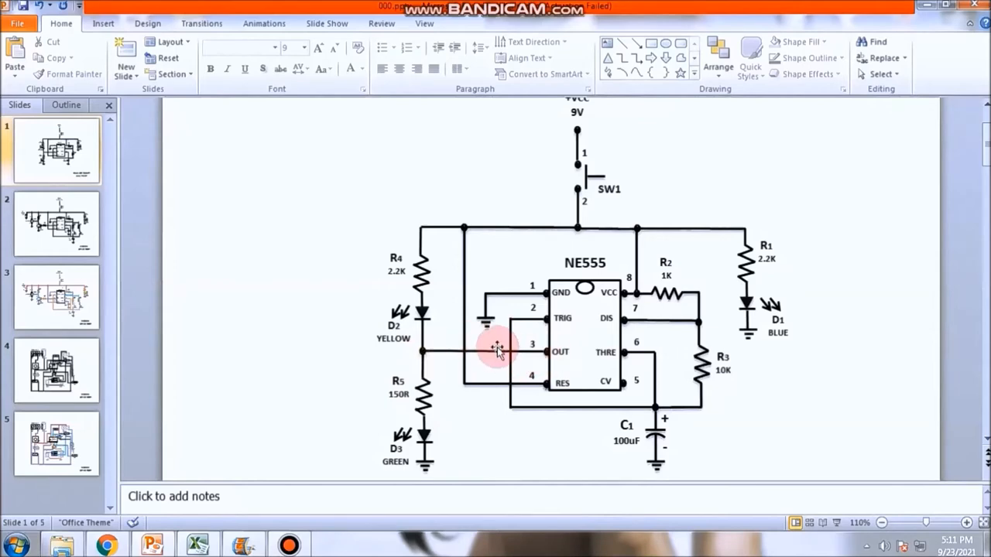
{"action": "mouse_move", "coordinate": [526, 321]}
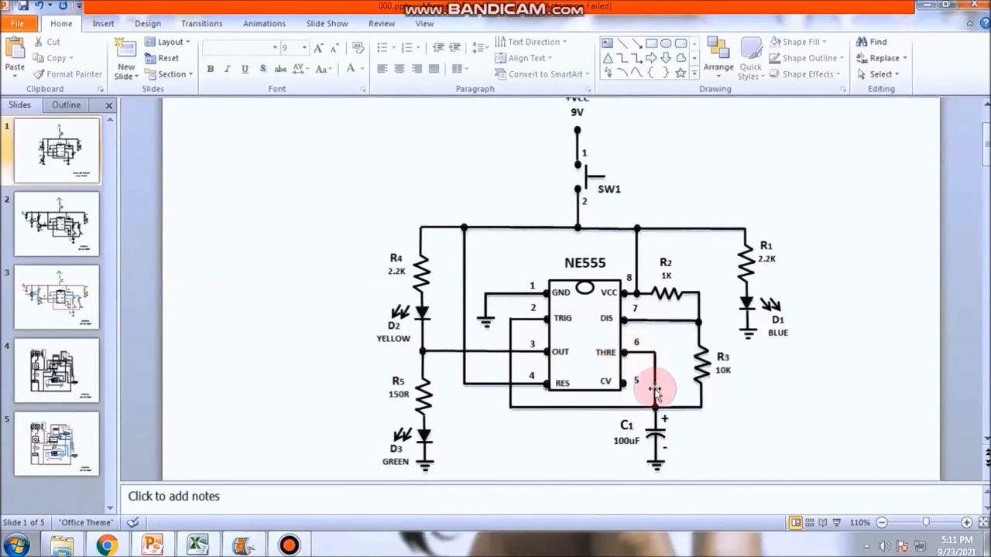
{"action": "mouse_move", "coordinate": [657, 380]}
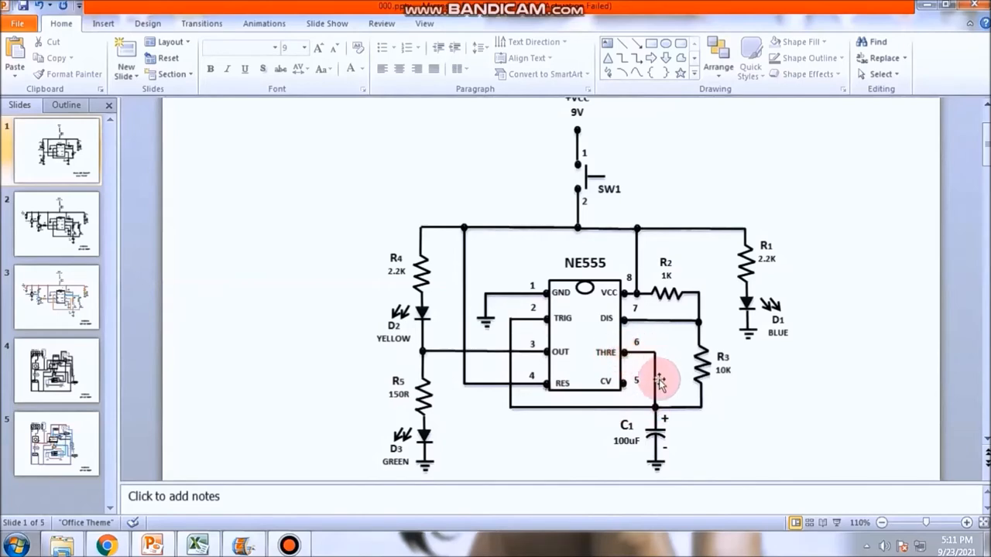
{"action": "mouse_move", "coordinate": [658, 404]}
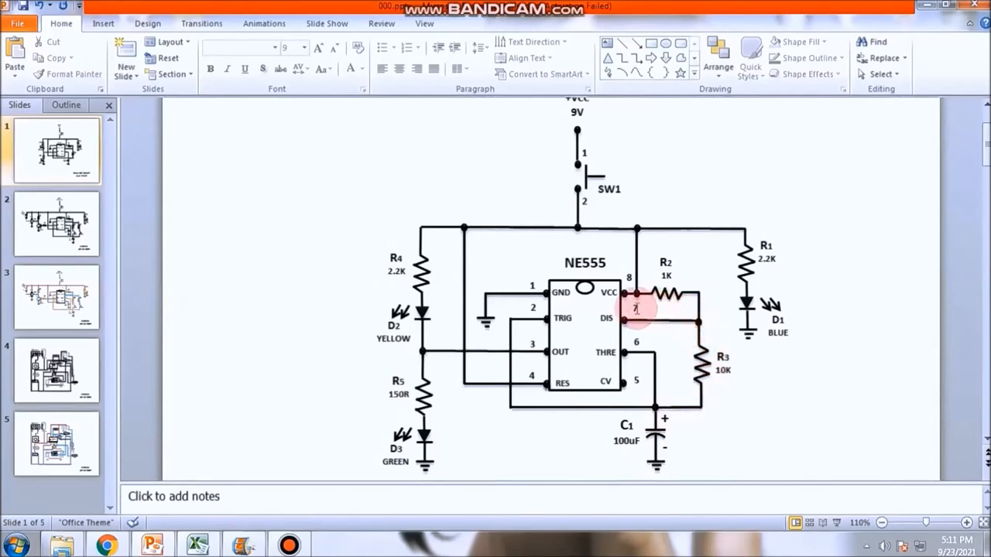
{"action": "mouse_move", "coordinate": [585, 312]}
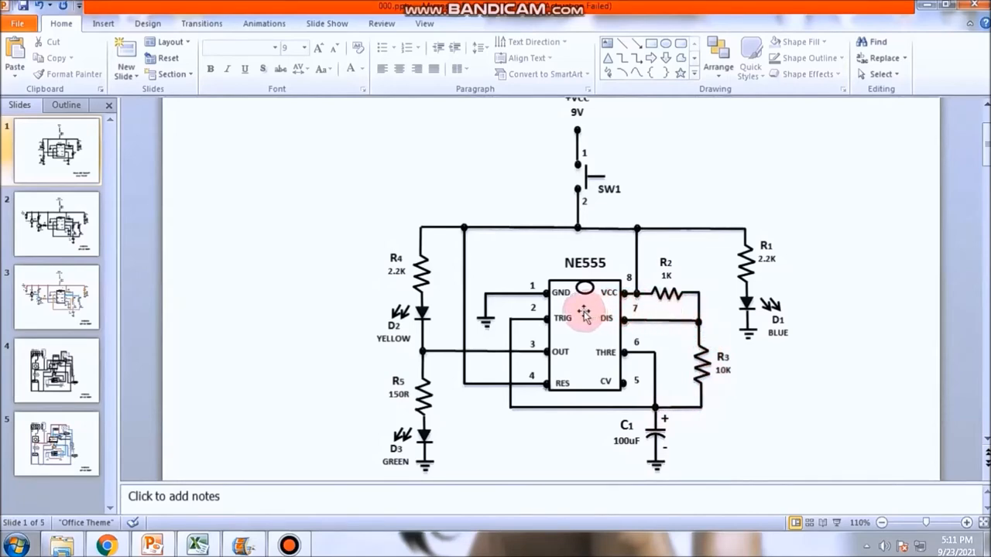
{"action": "mouse_move", "coordinate": [480, 310]}
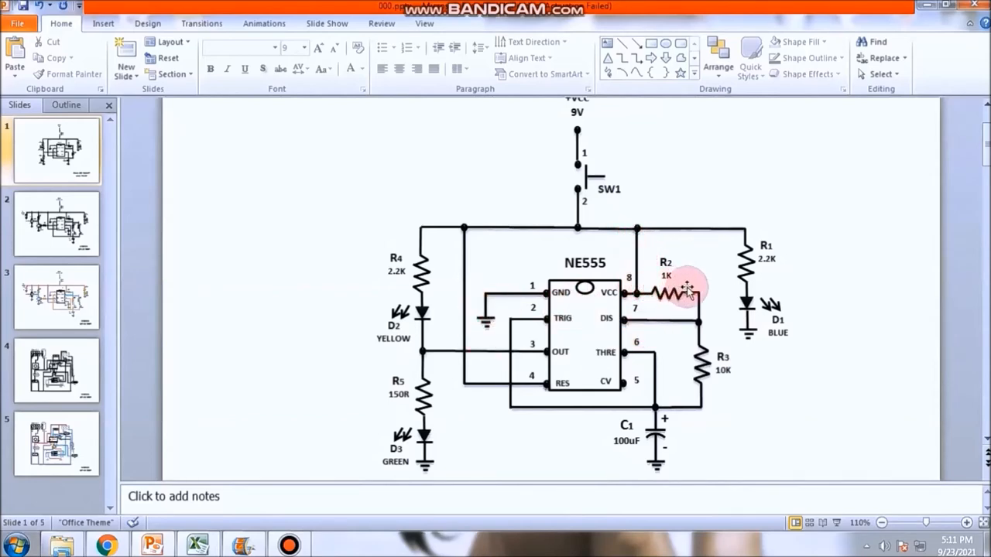
{"action": "mouse_move", "coordinate": [699, 323]}
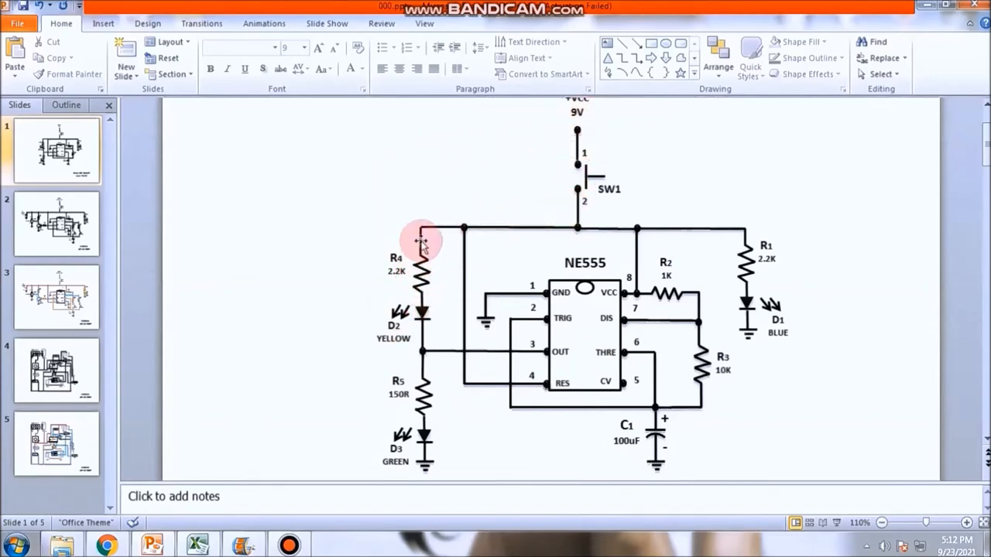
{"action": "mouse_move", "coordinate": [462, 225]}
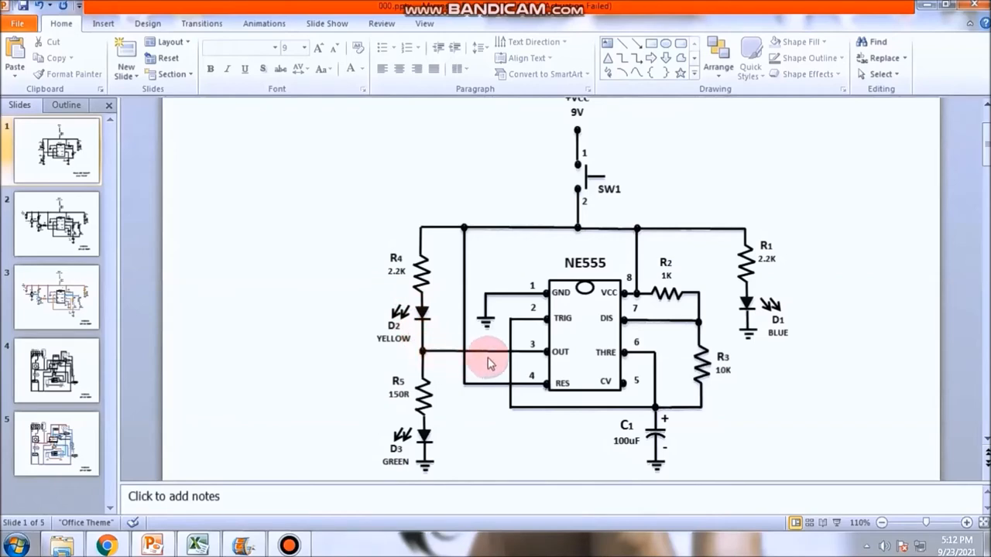
{"action": "mouse_move", "coordinate": [572, 362]}
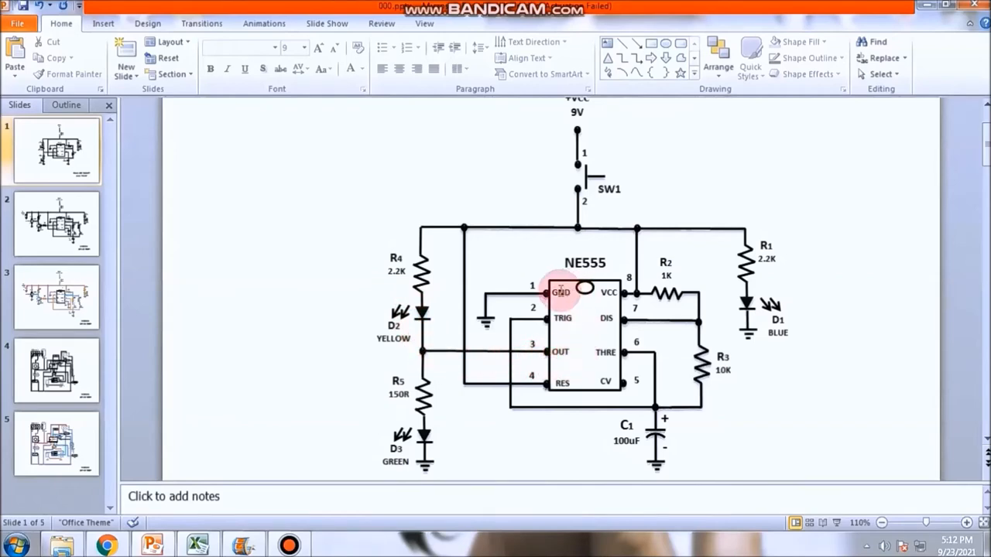
{"action": "mouse_move", "coordinate": [487, 313]}
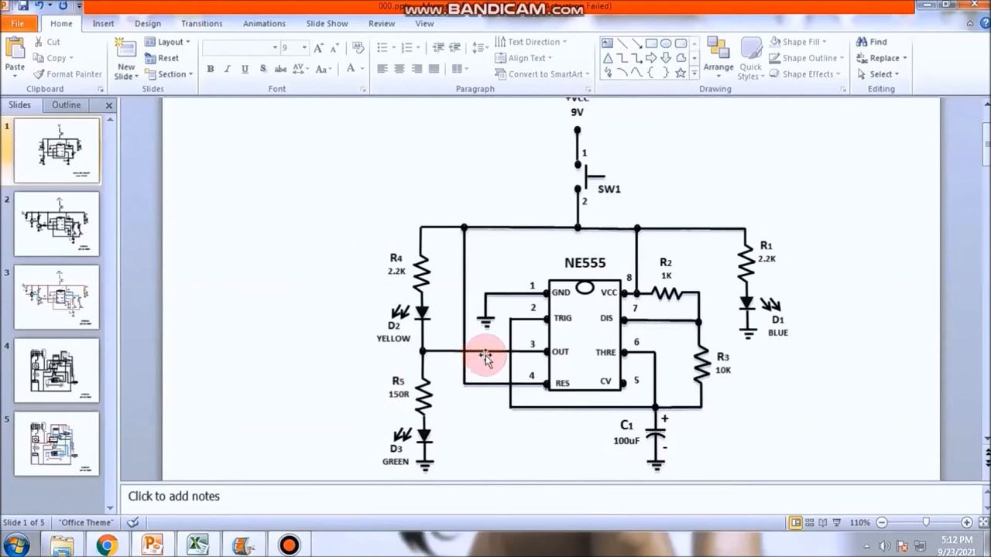
{"action": "mouse_move", "coordinate": [523, 354]}
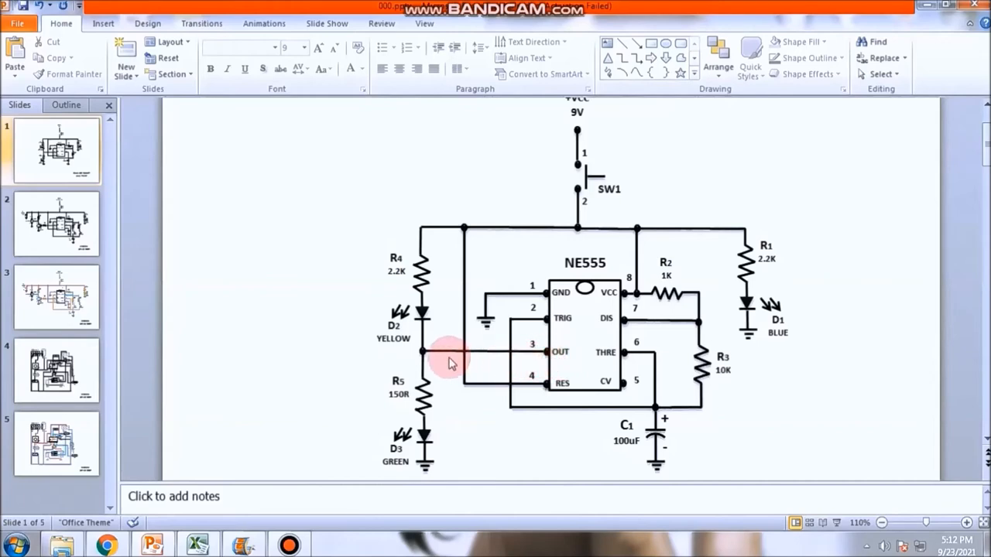
{"action": "mouse_move", "coordinate": [589, 362]}
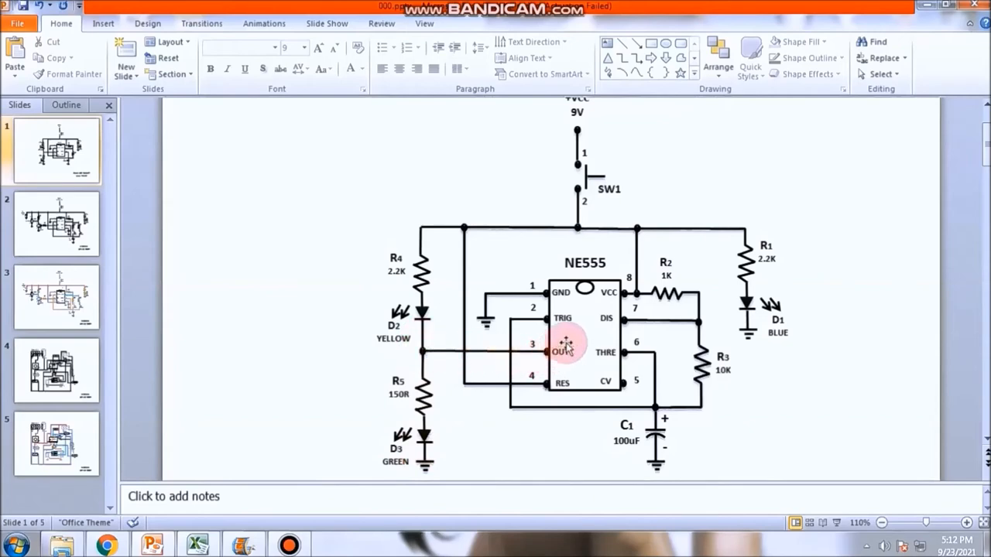
{"action": "mouse_move", "coordinate": [565, 302]}
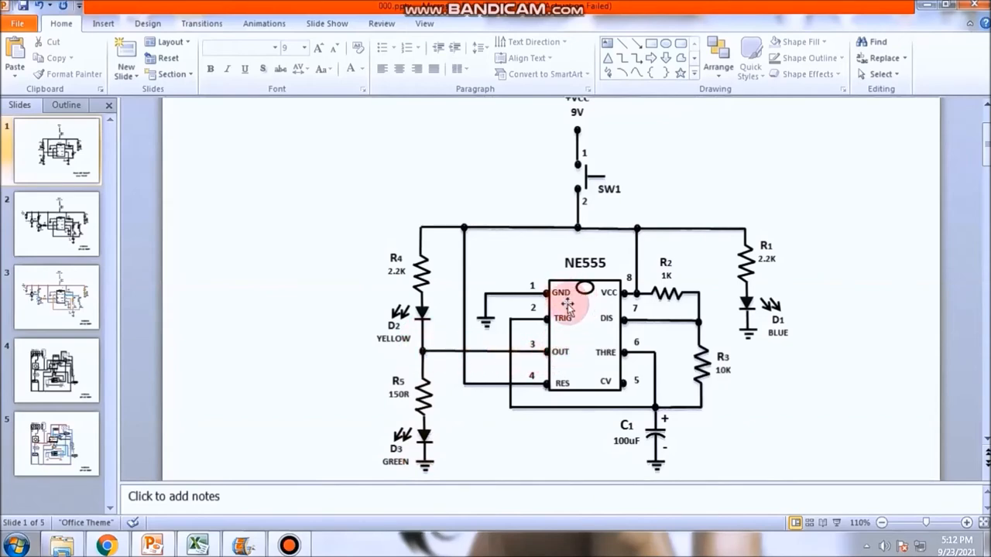
{"action": "mouse_move", "coordinate": [488, 325]}
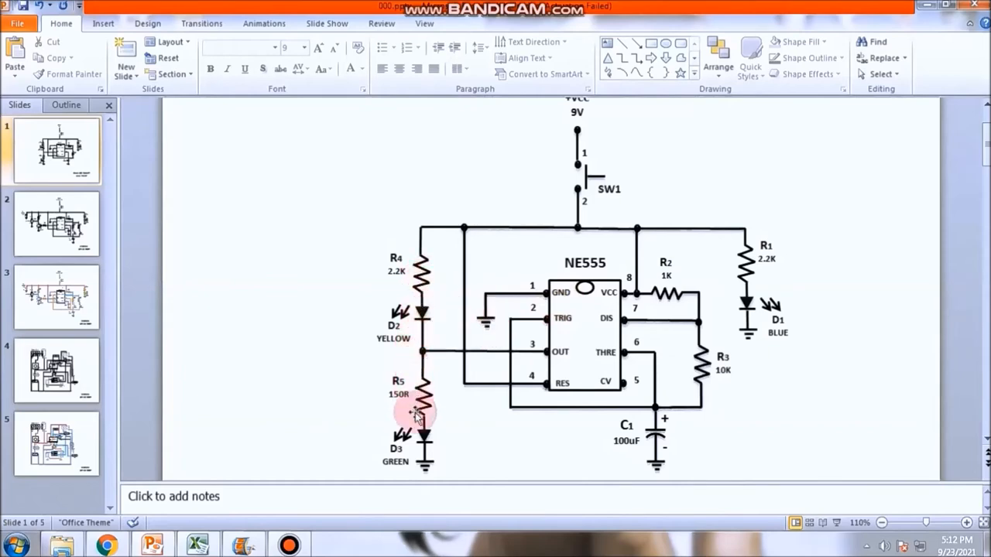
{"action": "mouse_move", "coordinate": [437, 400]}
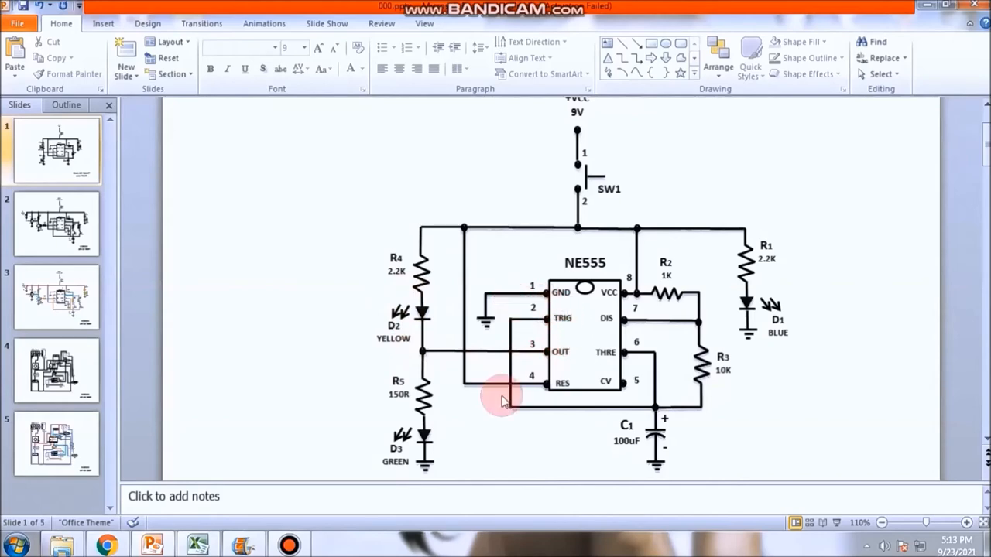
{"action": "mouse_move", "coordinate": [446, 440]}
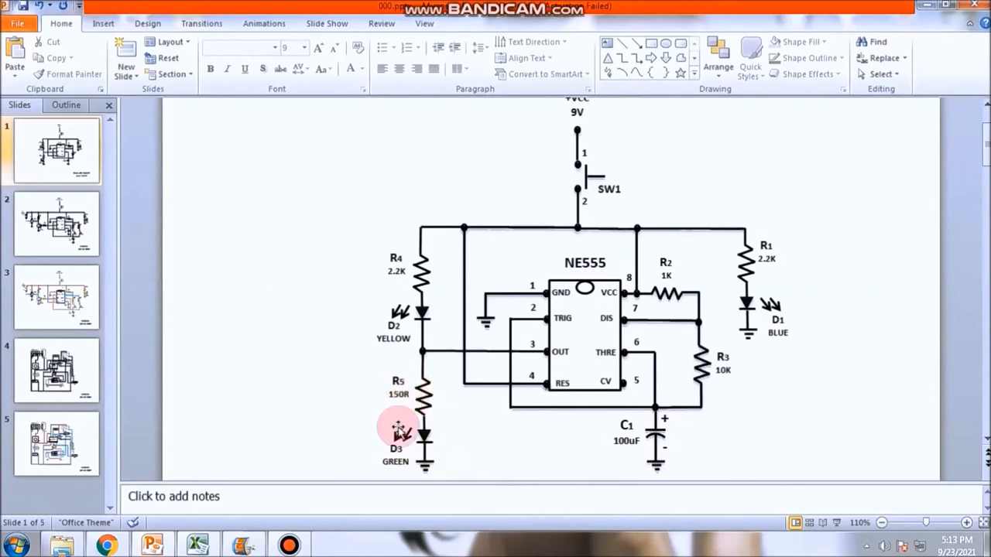
{"action": "mouse_move", "coordinate": [387, 320]}
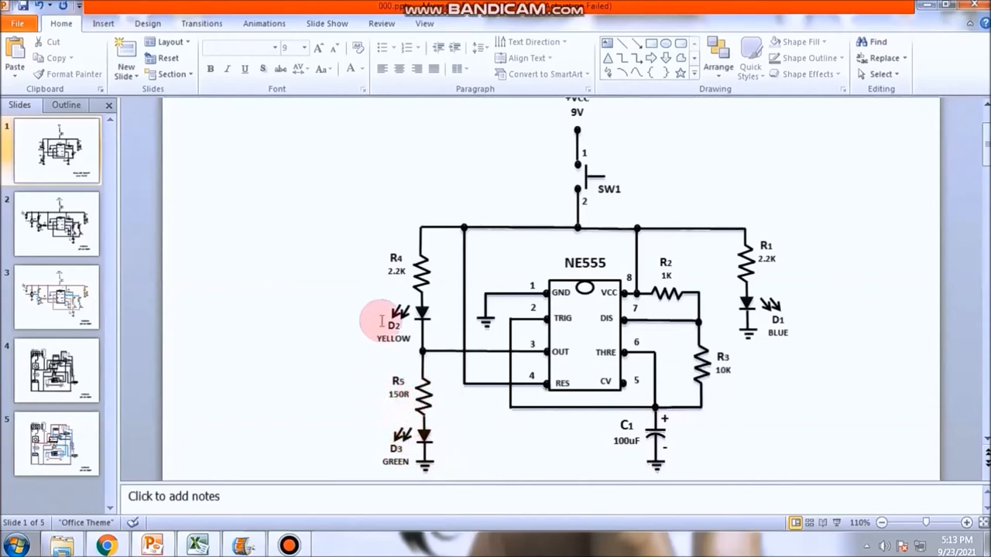
{"action": "mouse_move", "coordinate": [415, 426]}
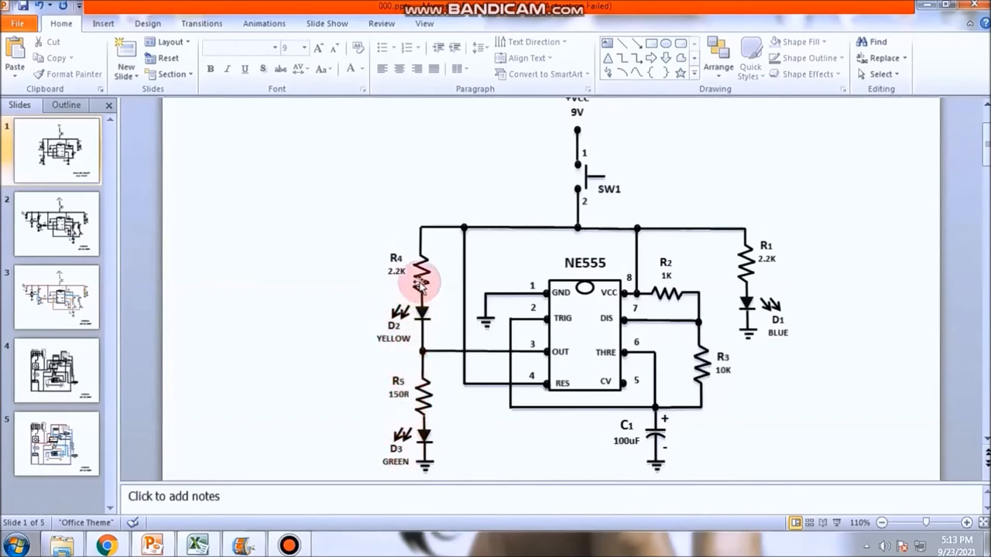
{"action": "mouse_move", "coordinate": [421, 426]}
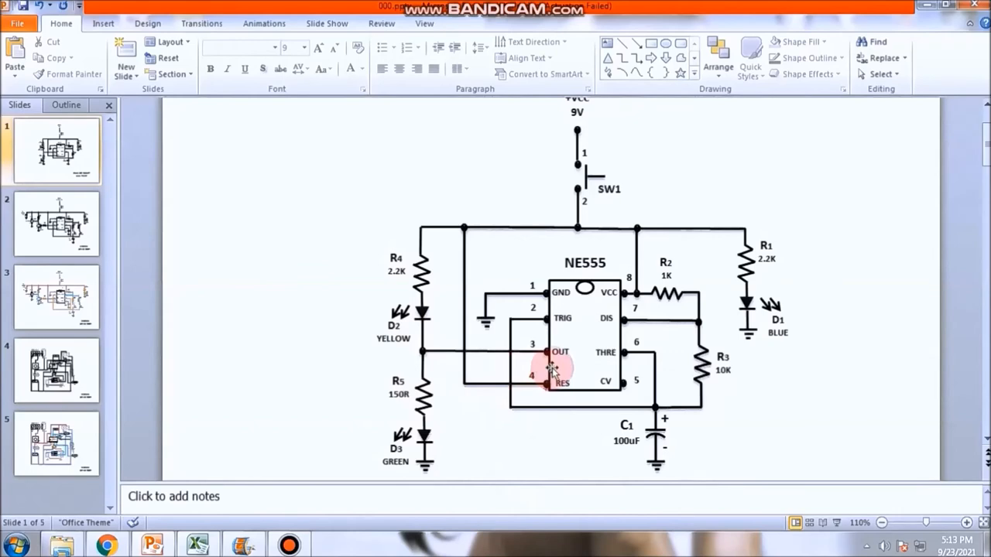
{"action": "mouse_move", "coordinate": [436, 376]}
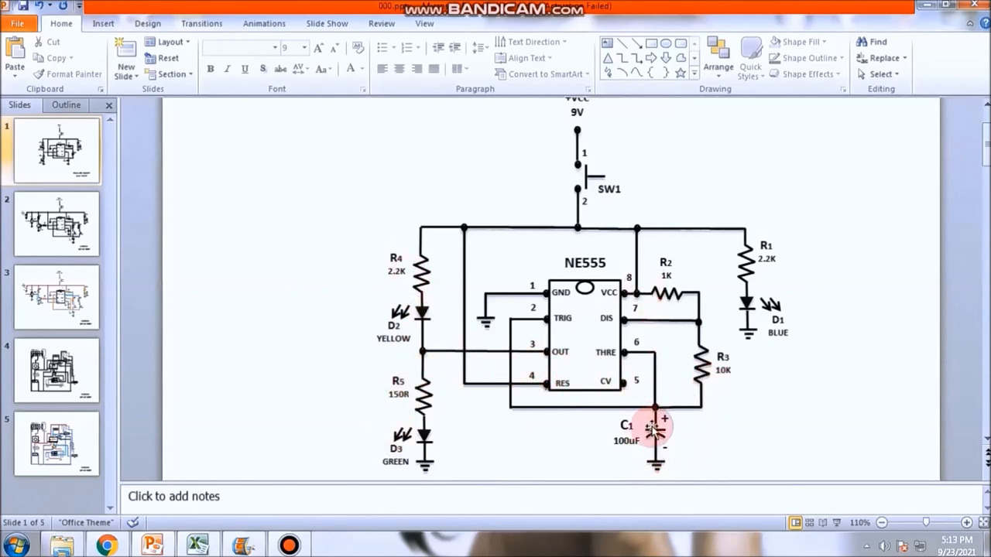
{"action": "mouse_move", "coordinate": [519, 415]}
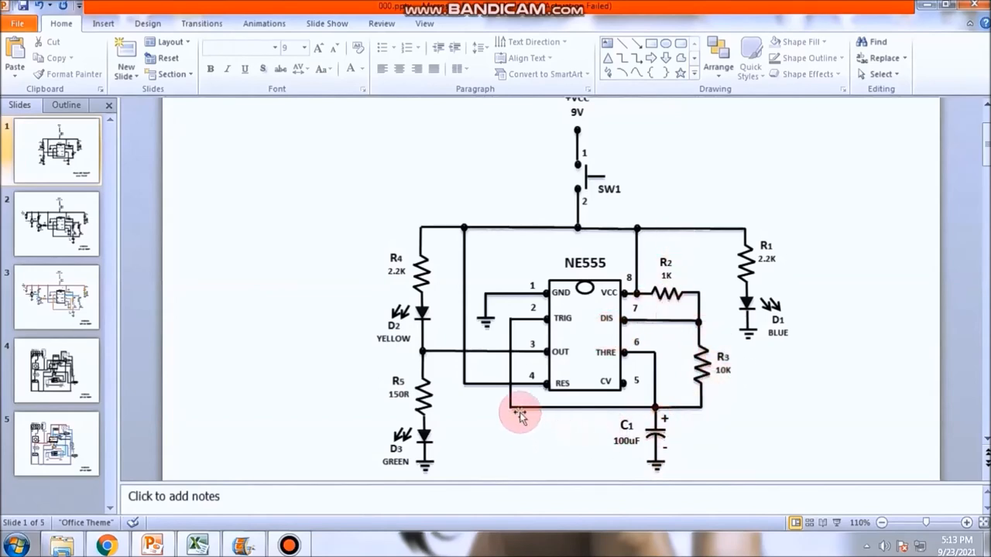
{"action": "mouse_move", "coordinate": [709, 415]}
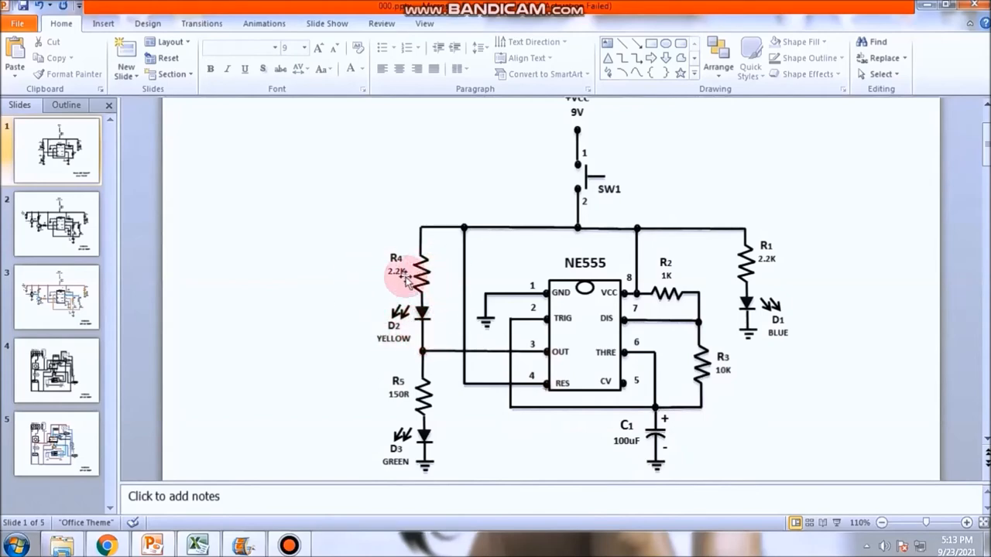
{"action": "mouse_move", "coordinate": [446, 448]}
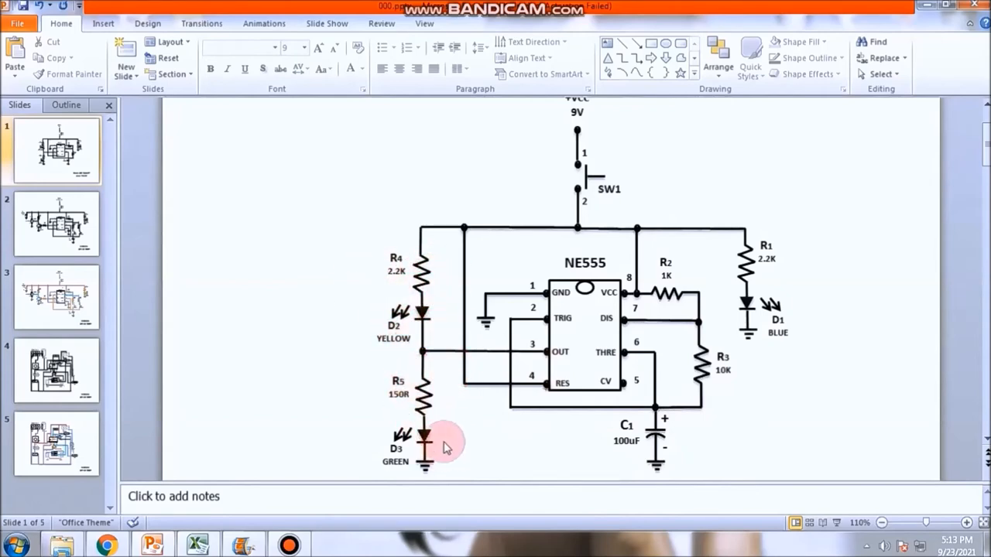